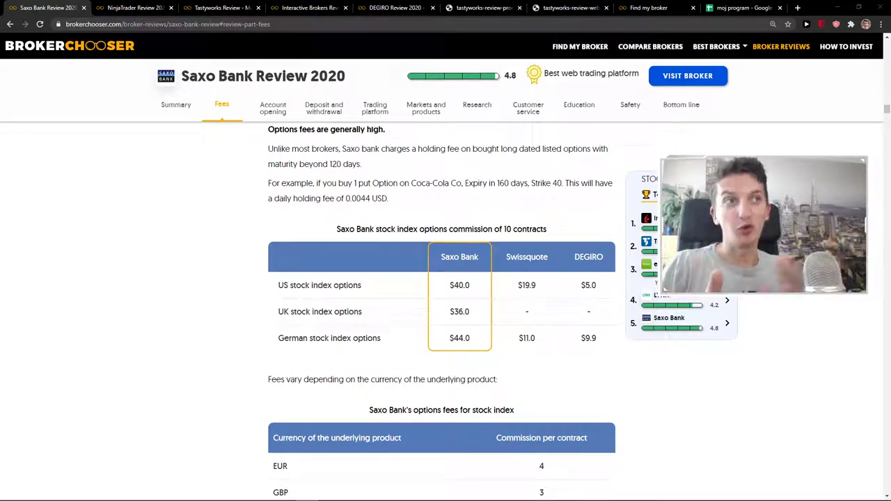
Review Saxo Bank's stock index options commissions against Swissquote and DEGIRO, then close its review
{"action": "scroll", "scroll_direction": "down", "scroll_amount": 3}
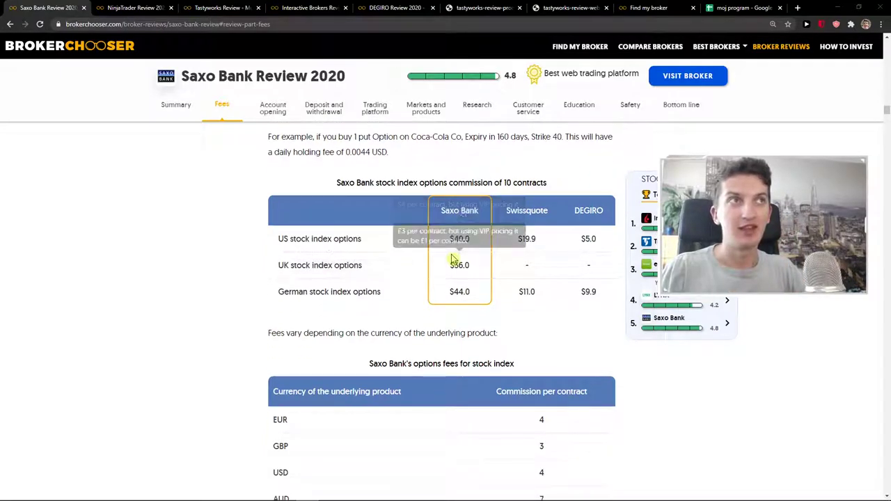
{"action": "mouse_move", "coordinate": [473, 240]}
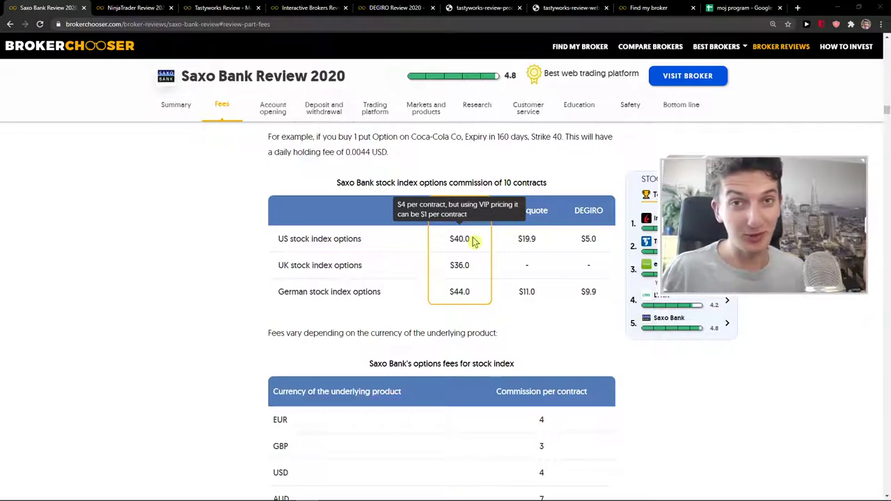
{"action": "mouse_move", "coordinate": [468, 257]}
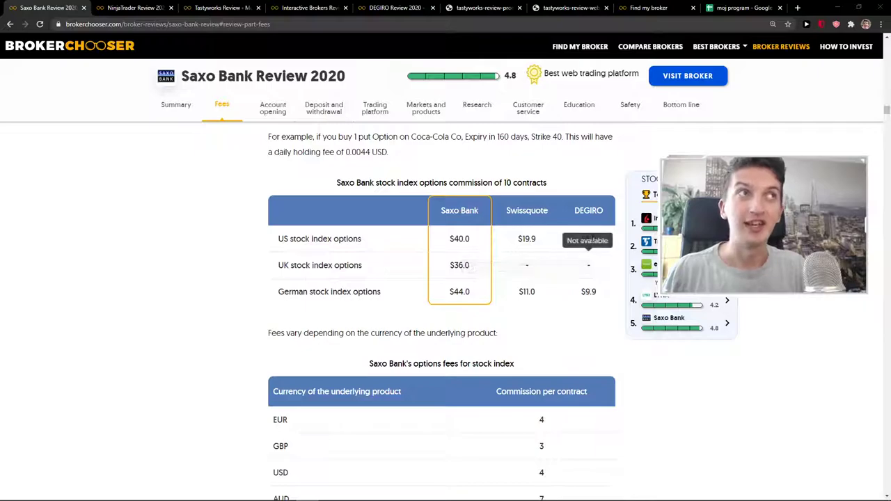
{"action": "mouse_move", "coordinate": [460, 240]}
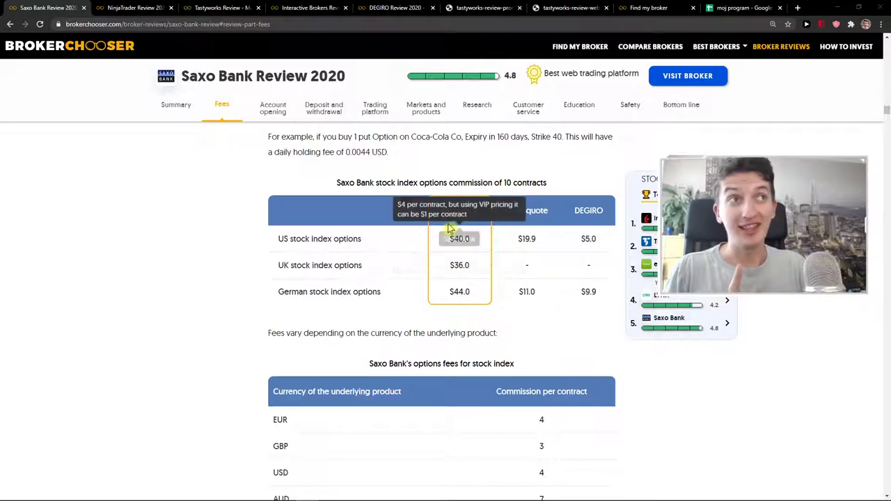
{"action": "mouse_move", "coordinate": [208, 267]}
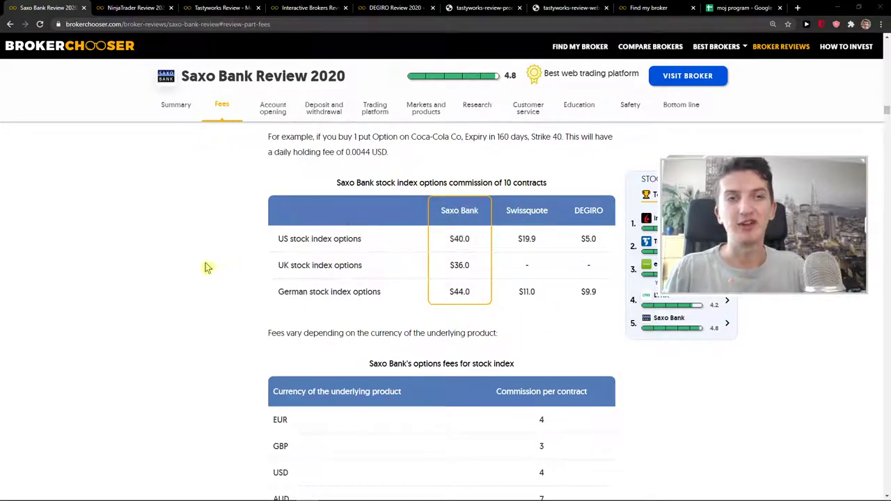
{"action": "mouse_move", "coordinate": [195, 274]}
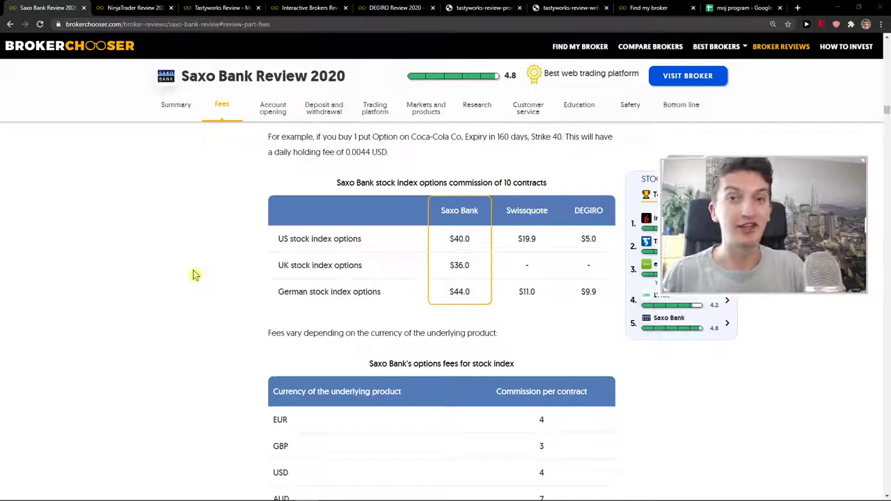
{"action": "mouse_move", "coordinate": [207, 271]}
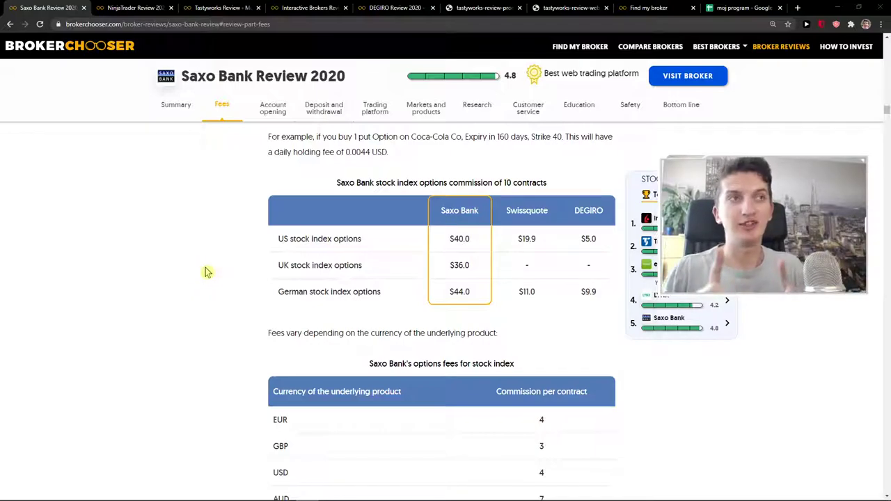
{"action": "left_click", "coordinate": [374, 108]}
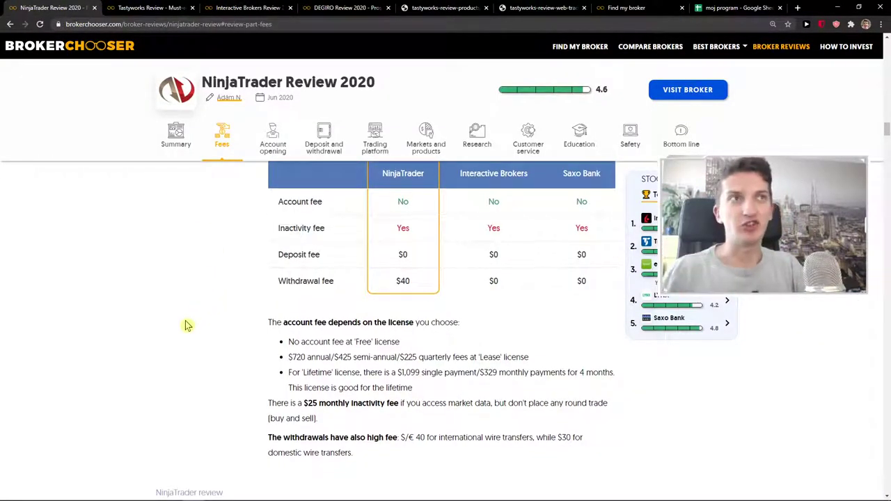
Read NinjaTrader's non-trading and futures options fee tables, then close its review for Tastyworks
{"action": "scroll", "scroll_direction": "down", "scroll_amount": 3}
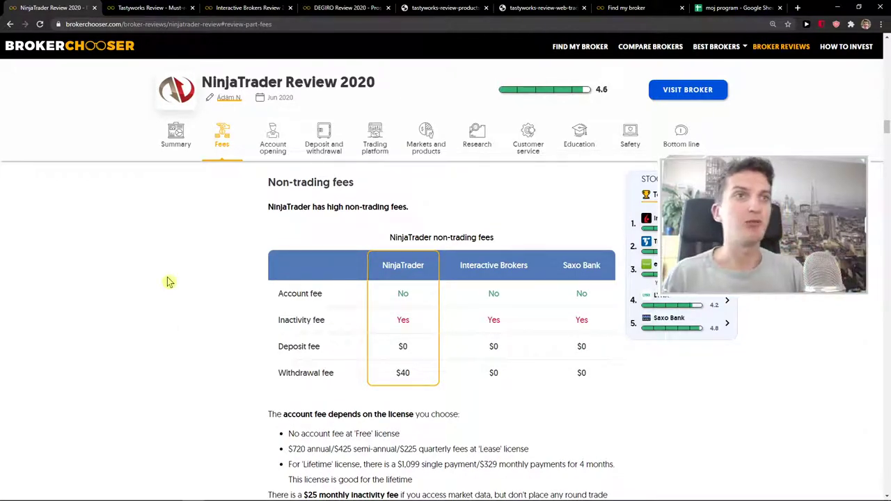
{"action": "mouse_move", "coordinate": [403, 373]}
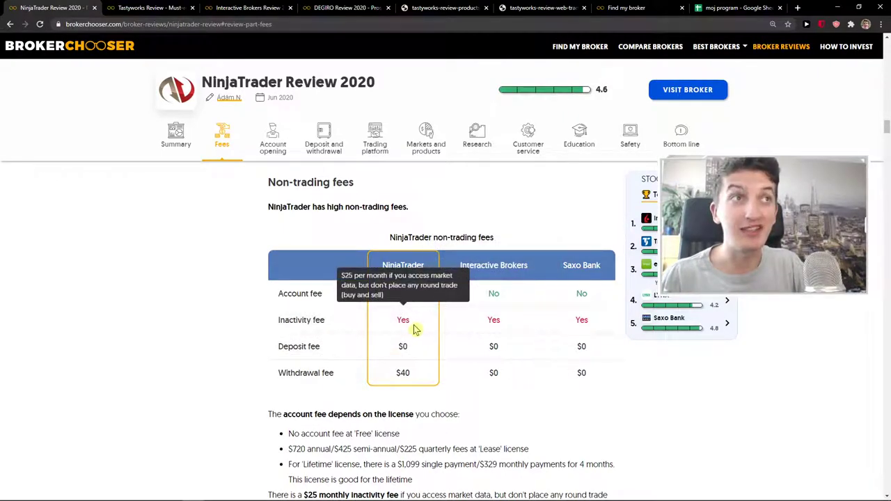
{"action": "scroll", "scroll_direction": "down", "scroll_amount": 3}
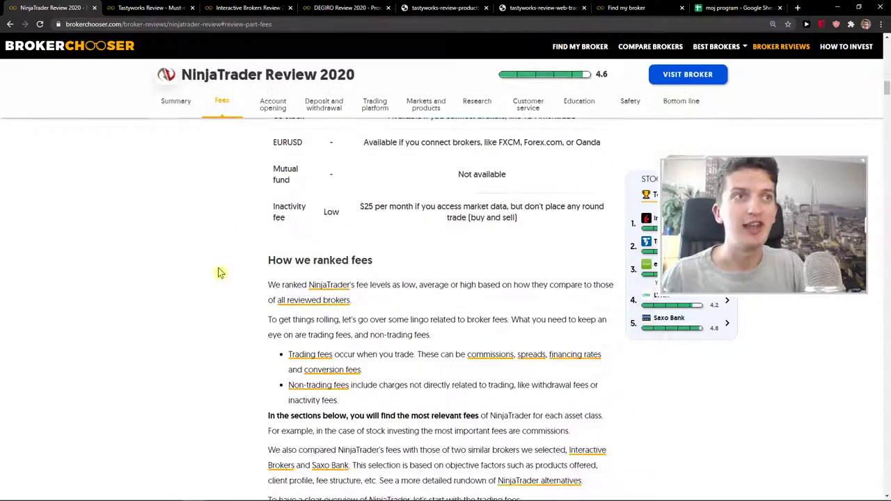
{"action": "scroll", "scroll_direction": "down", "scroll_amount": 3}
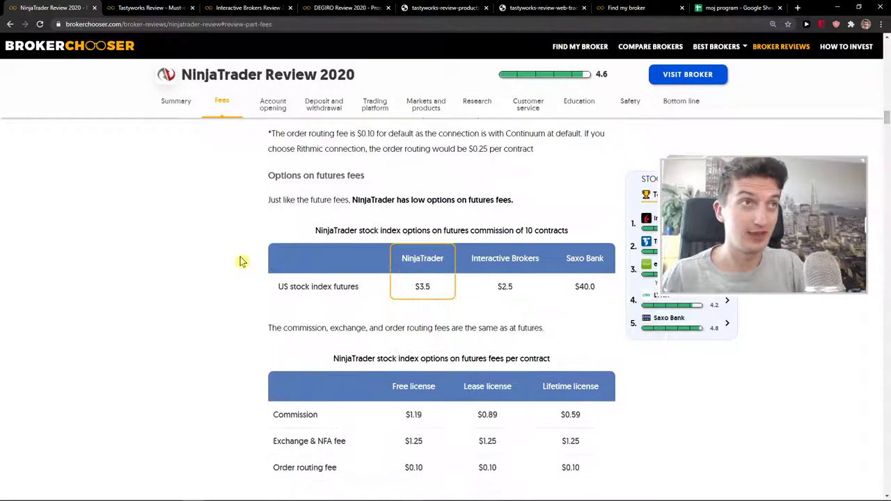
{"action": "scroll", "scroll_direction": "down", "scroll_amount": 3}
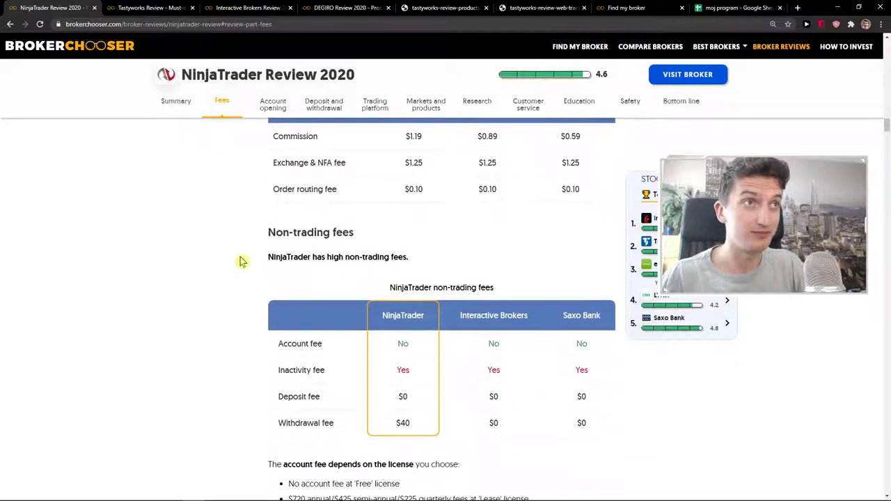
{"action": "scroll", "scroll_direction": "up", "scroll_amount": 3}
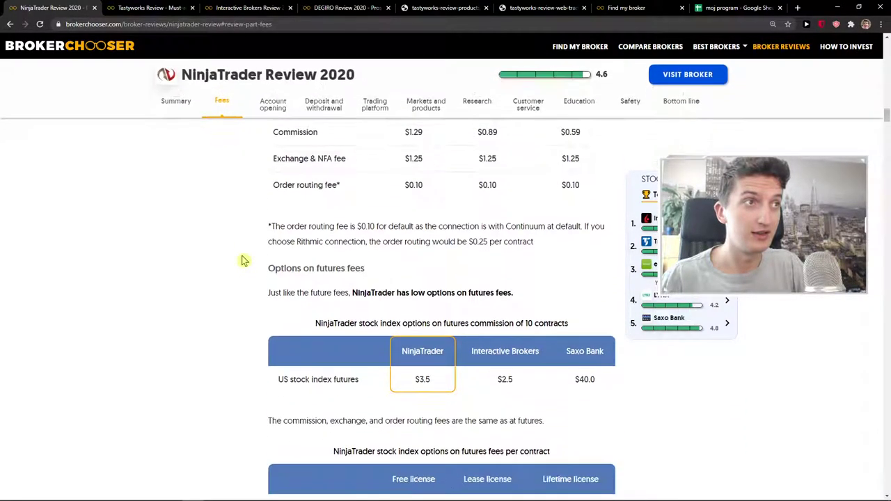
{"action": "scroll", "scroll_direction": "down", "scroll_amount": 3}
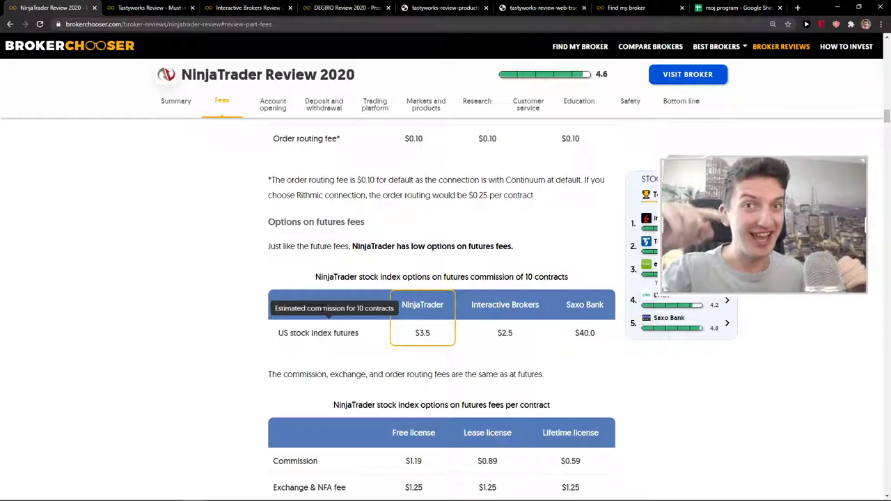
{"action": "left_click", "coordinate": [150, 9]}
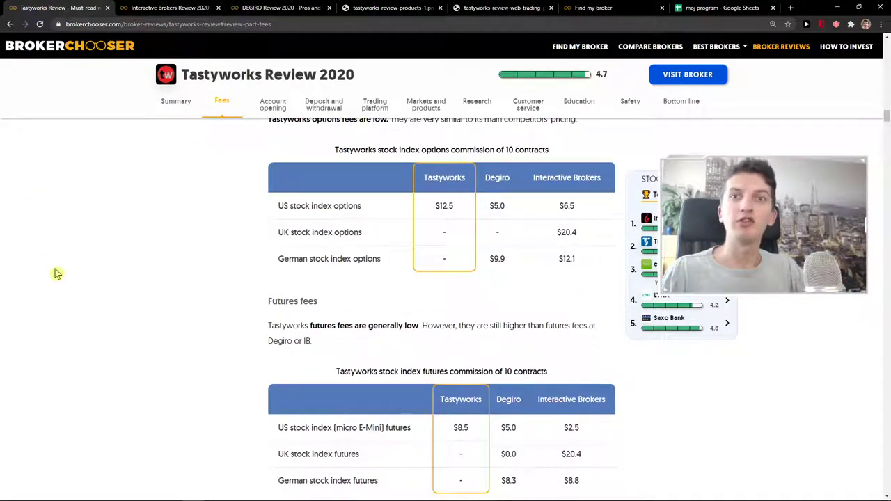
Read Tastyworks' options, futures and non-trading fee tables compared with Degiro and Interactive Brokers
{"action": "scroll", "scroll_direction": "down", "scroll_amount": 3}
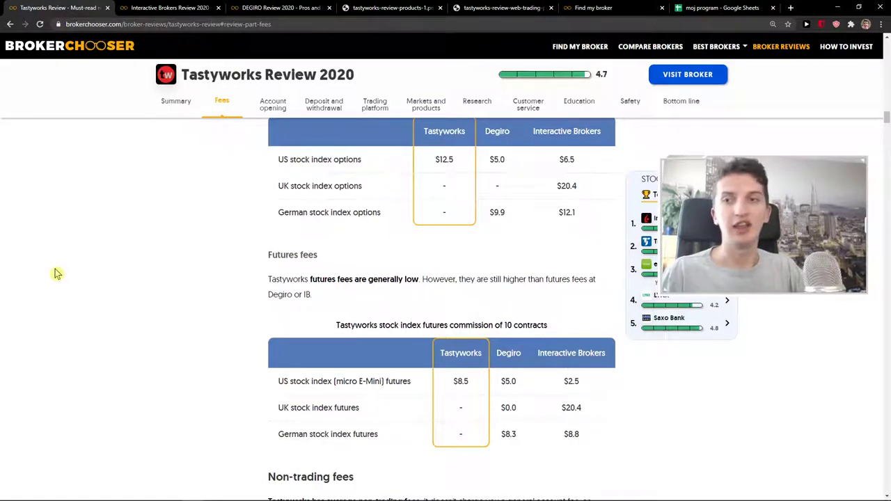
{"action": "mouse_move", "coordinate": [53, 262]}
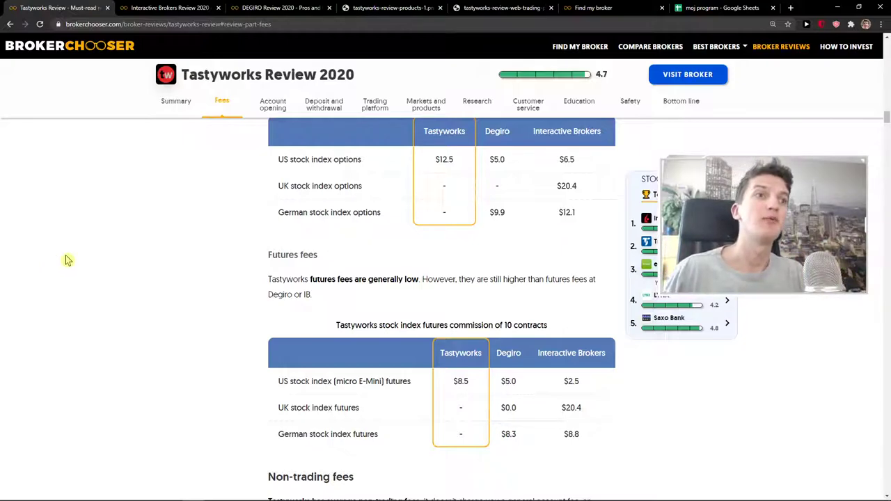
{"action": "scroll", "scroll_direction": "down", "scroll_amount": 3}
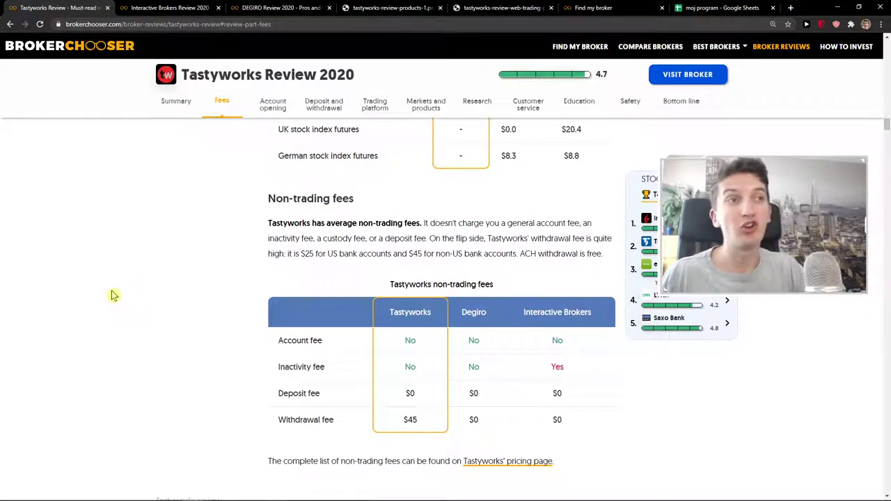
{"action": "scroll", "scroll_direction": "down", "scroll_amount": 3}
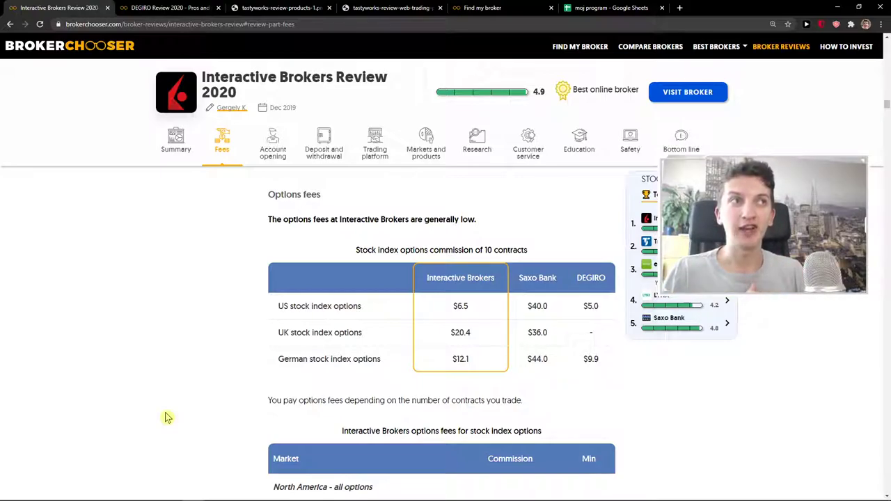
{"action": "mouse_move", "coordinate": [481, 308]}
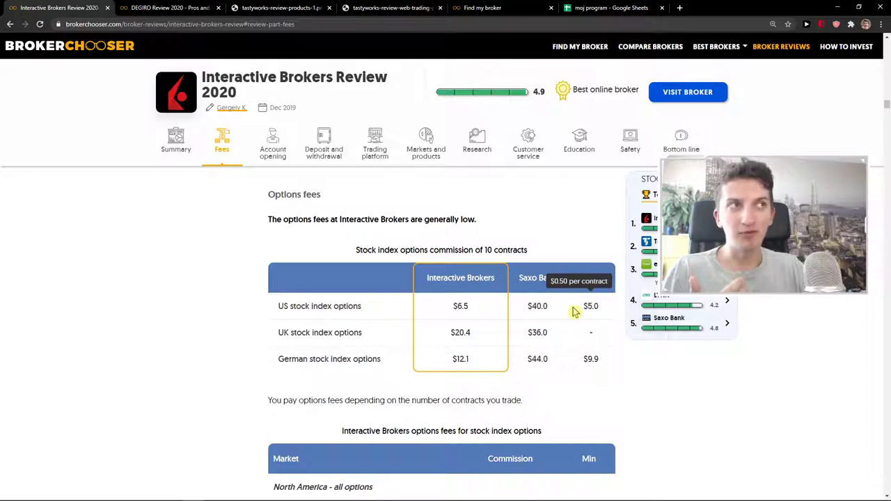
{"action": "mouse_move", "coordinate": [477, 321]}
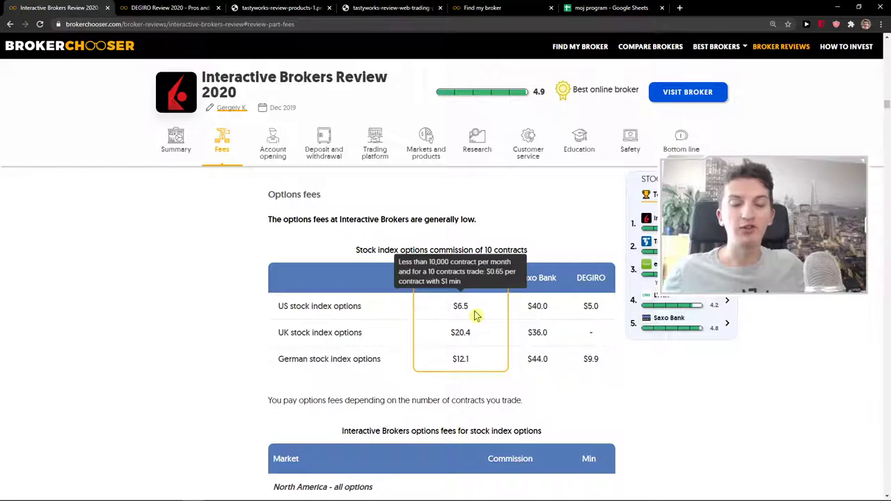
{"action": "scroll", "scroll_direction": "down", "scroll_amount": 3}
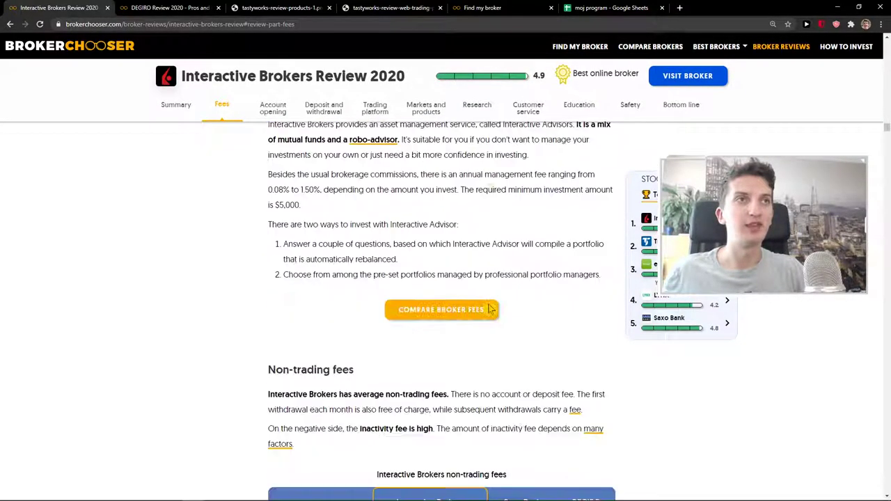
Read Interactive Brokers' inactivity fee table and move to its trading platform section
{"action": "scroll", "scroll_direction": "down", "scroll_amount": 3}
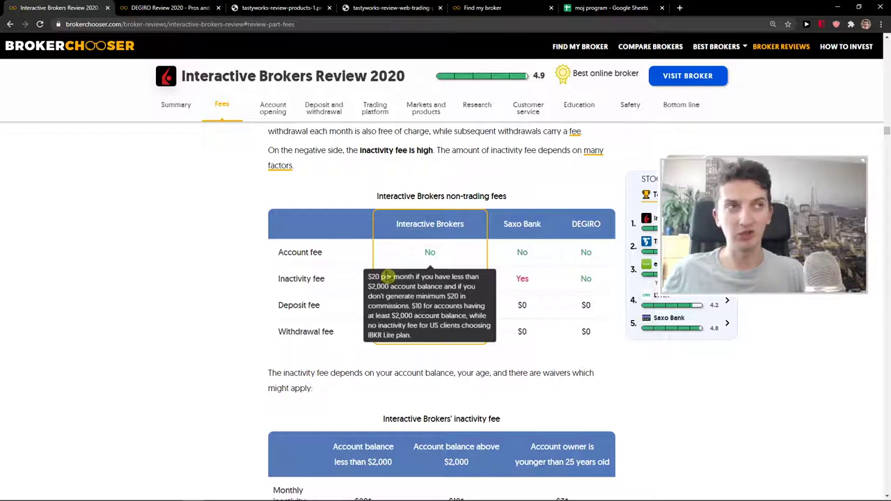
{"action": "scroll", "scroll_direction": "down", "scroll_amount": 3}
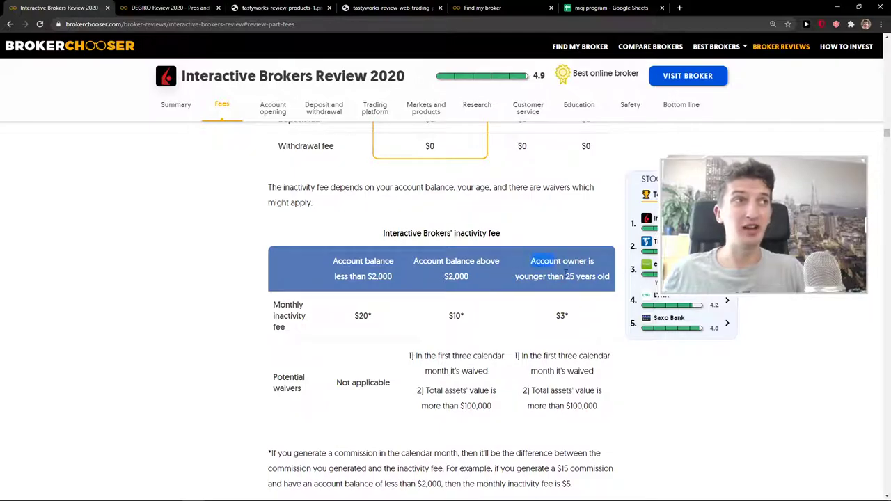
{"action": "double_click", "coordinate": [563, 315]}
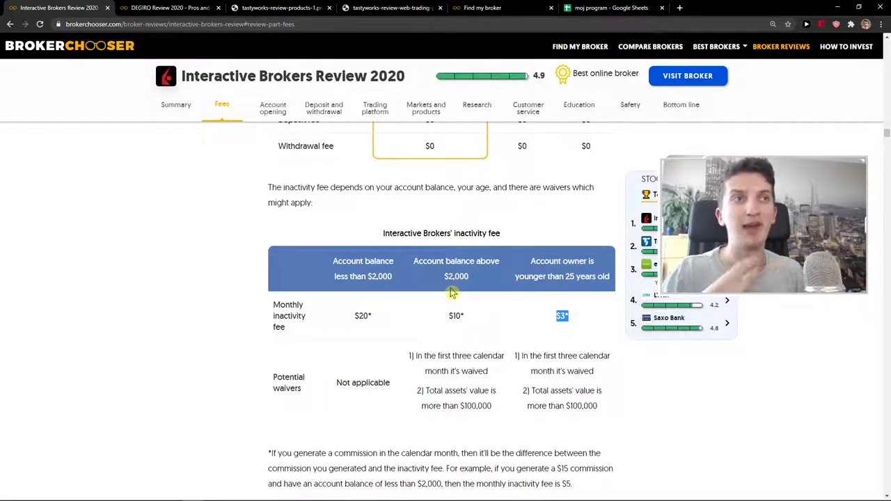
{"action": "mouse_move", "coordinate": [473, 170]}
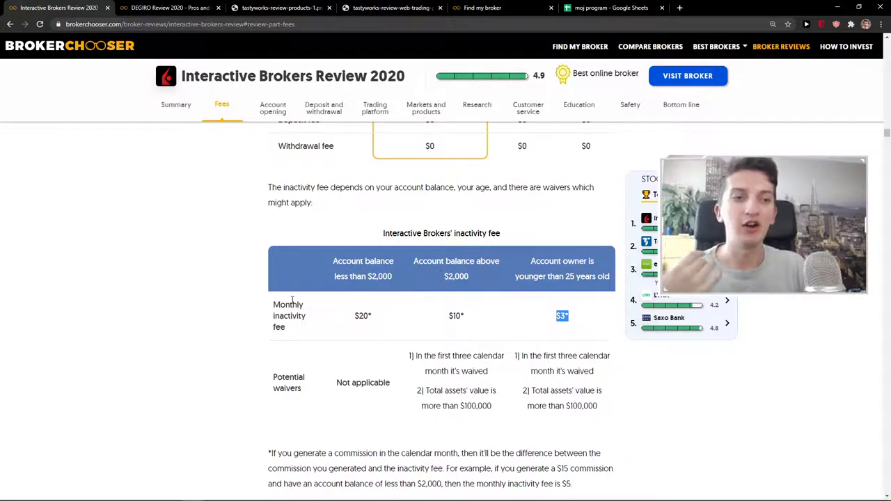
{"action": "mouse_move", "coordinate": [291, 298]}
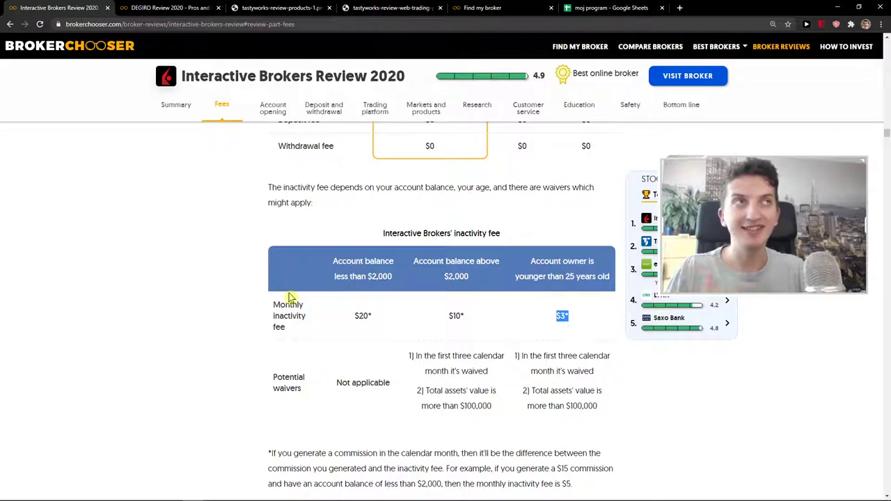
{"action": "mouse_move", "coordinate": [348, 180]}
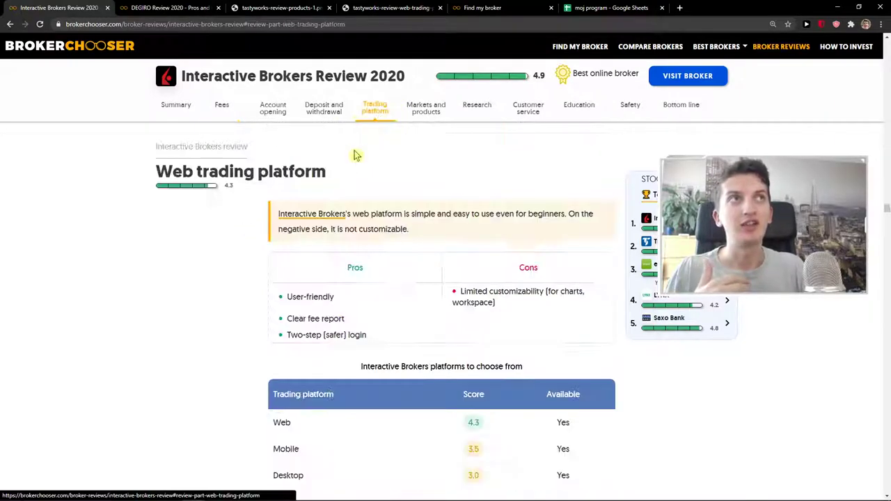
Look over Interactive Brokers' web, mobile and desktop platform sections, then leave for the DEGIRO review
{"action": "scroll", "scroll_direction": "down", "scroll_amount": 3}
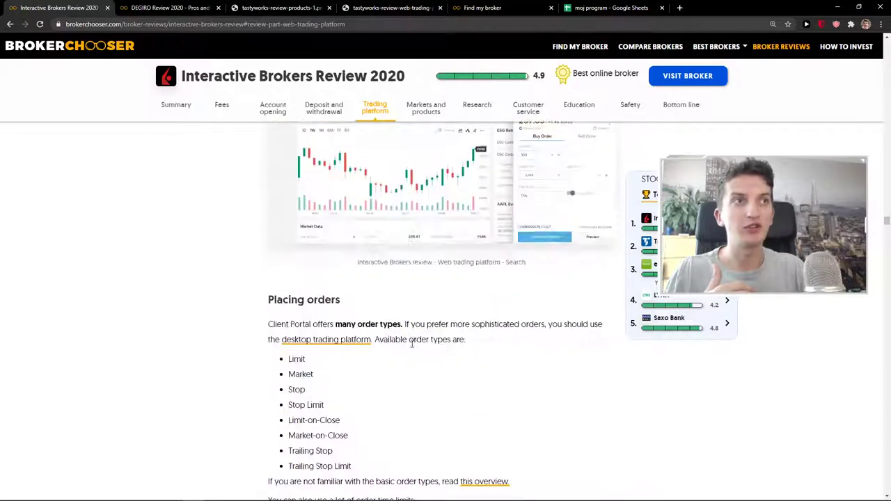
{"action": "scroll", "scroll_direction": "down", "scroll_amount": 3}
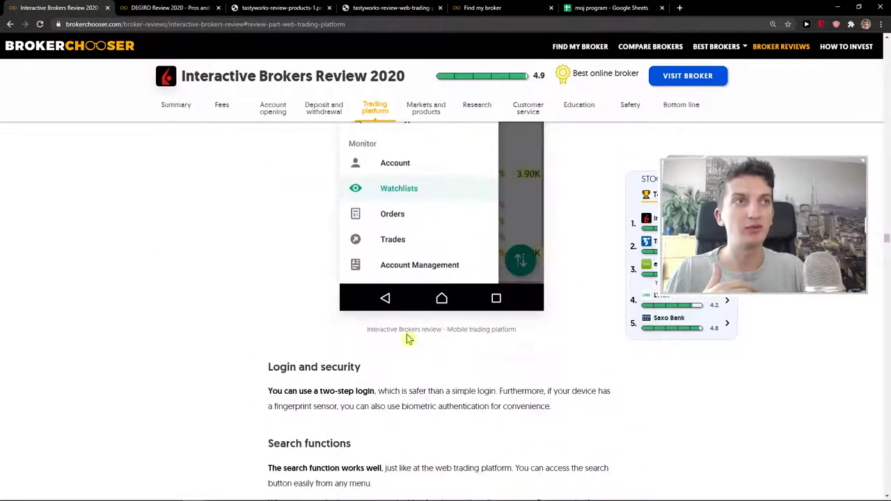
{"action": "scroll", "scroll_direction": "down", "scroll_amount": 3}
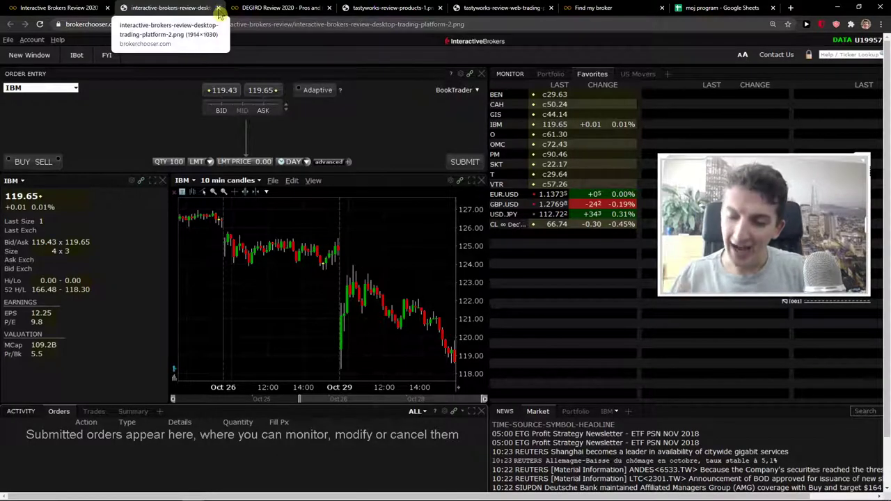
{"action": "left_click", "coordinate": [167, 8]}
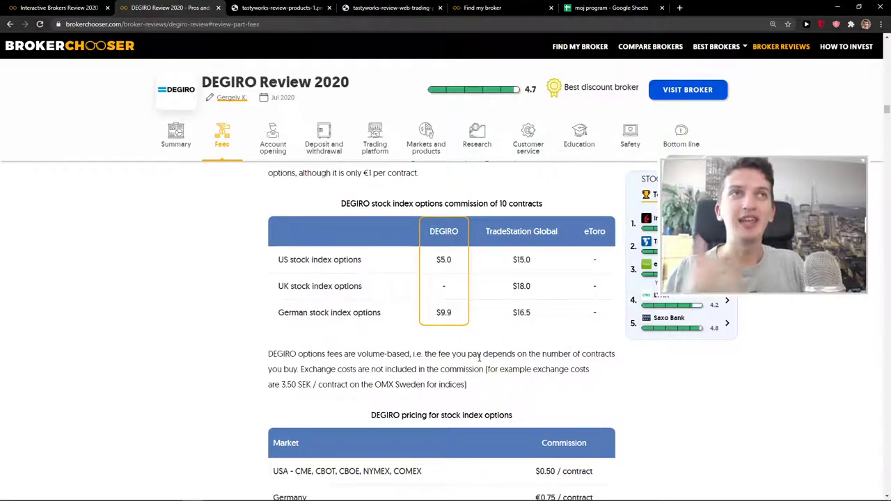
{"action": "mouse_move", "coordinate": [479, 257]}
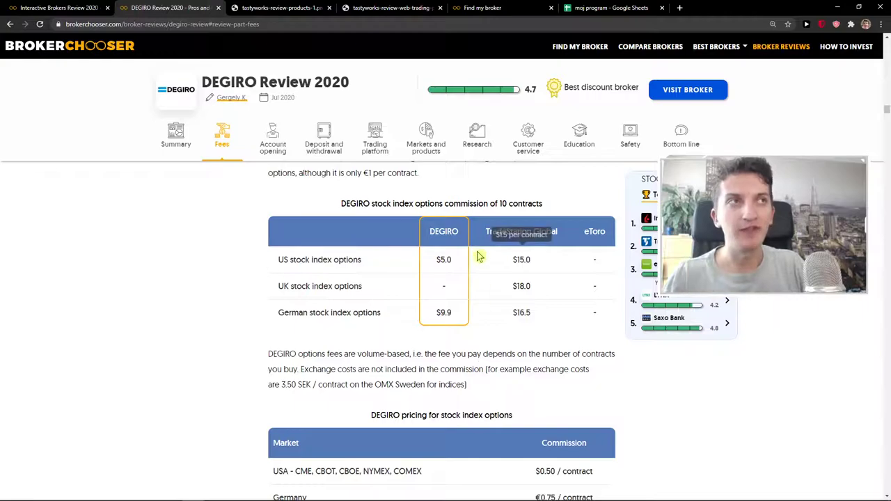
{"action": "mouse_move", "coordinate": [300, 278]}
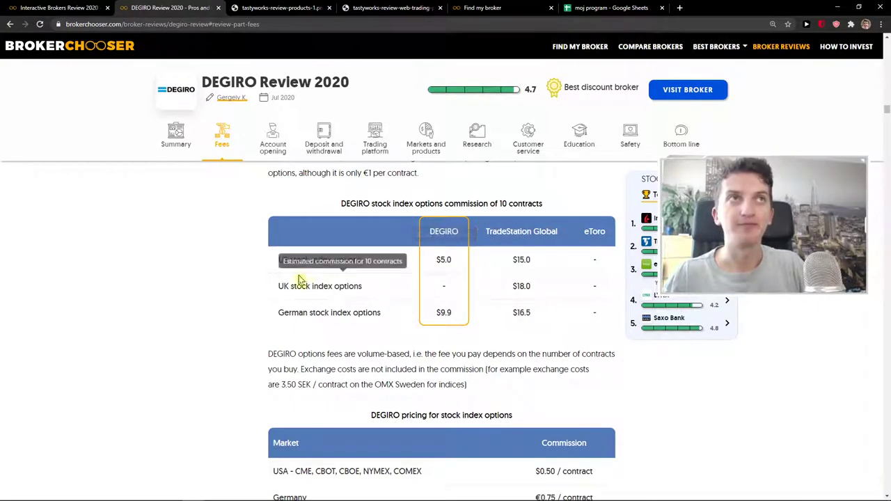
Scroll DEGIRO's stock index options commissions toward its markets and products section
{"action": "scroll", "scroll_direction": "down", "scroll_amount": 3}
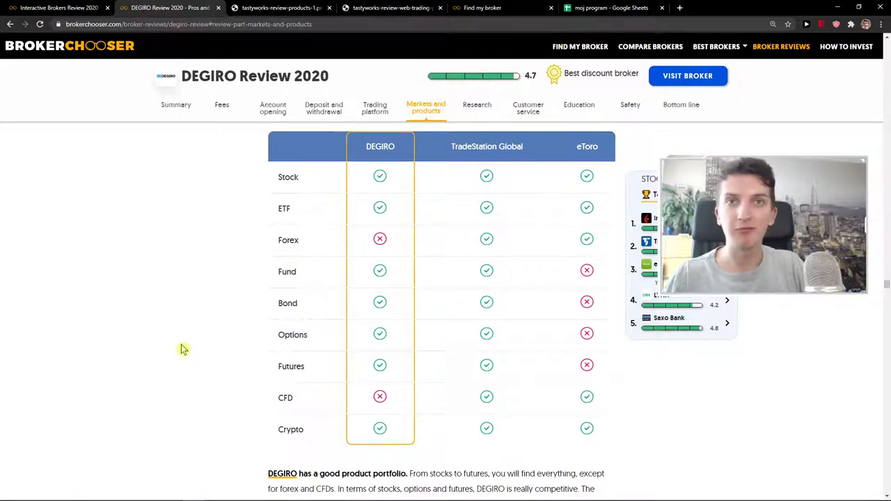
{"action": "mouse_move", "coordinate": [199, 309]}
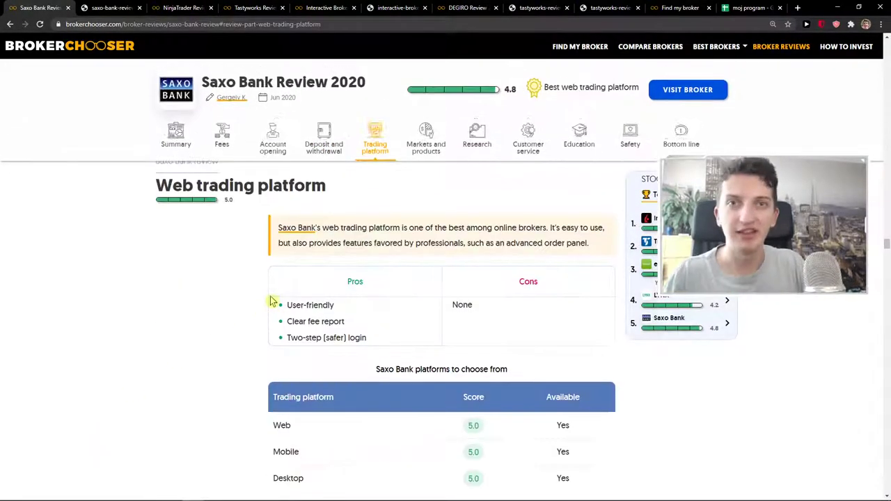
Revisit NinjaTrader's fees review, then switch to the Tastyworks review's fees section
{"action": "left_click", "coordinate": [183, 8]}
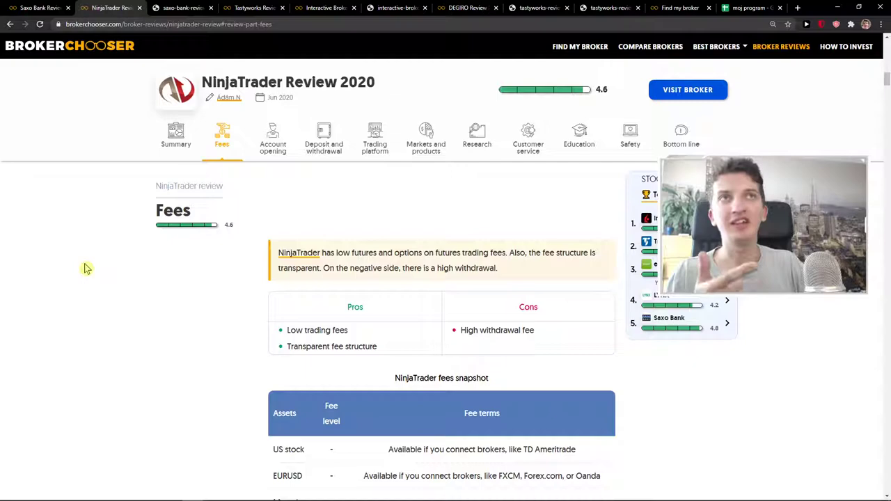
{"action": "mouse_move", "coordinate": [78, 251]}
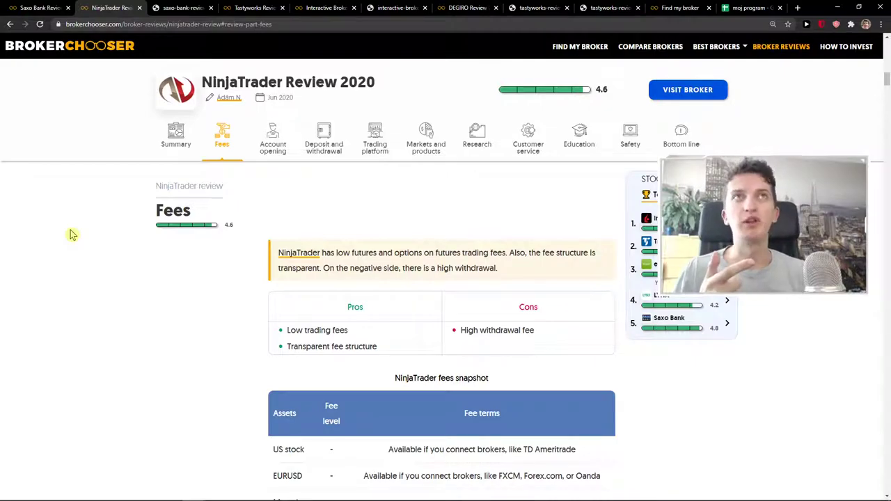
{"action": "mouse_move", "coordinate": [112, 103]}
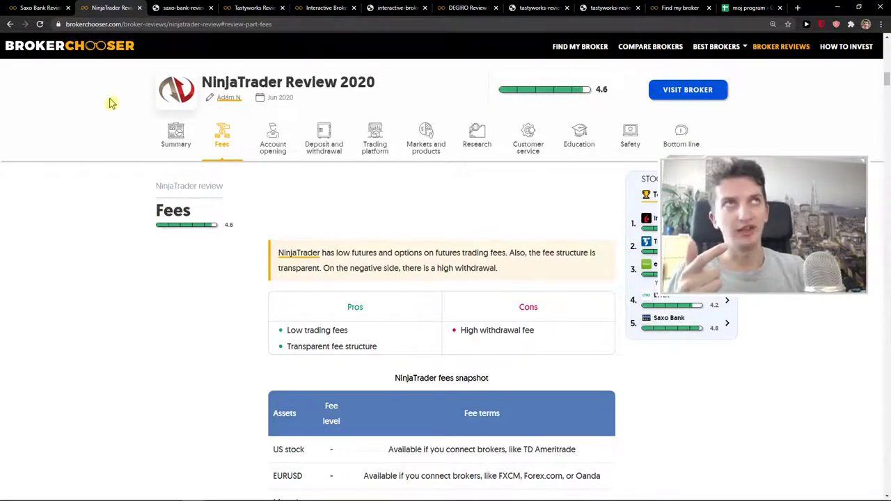
{"action": "left_click", "coordinate": [181, 9]}
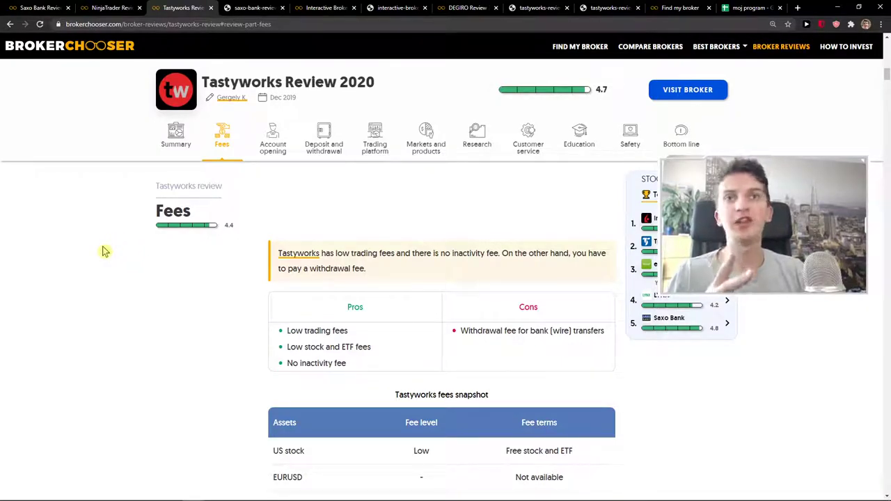
{"action": "mouse_move", "coordinate": [137, 323]}
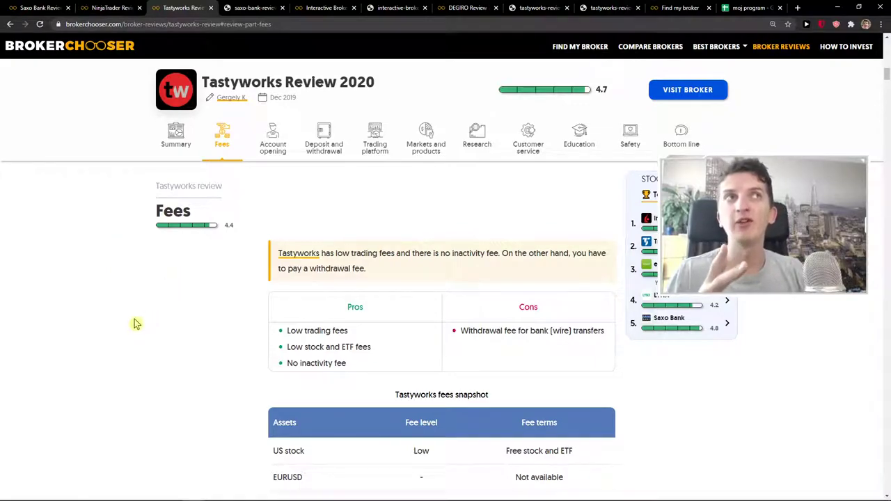
{"action": "mouse_move", "coordinate": [137, 305]}
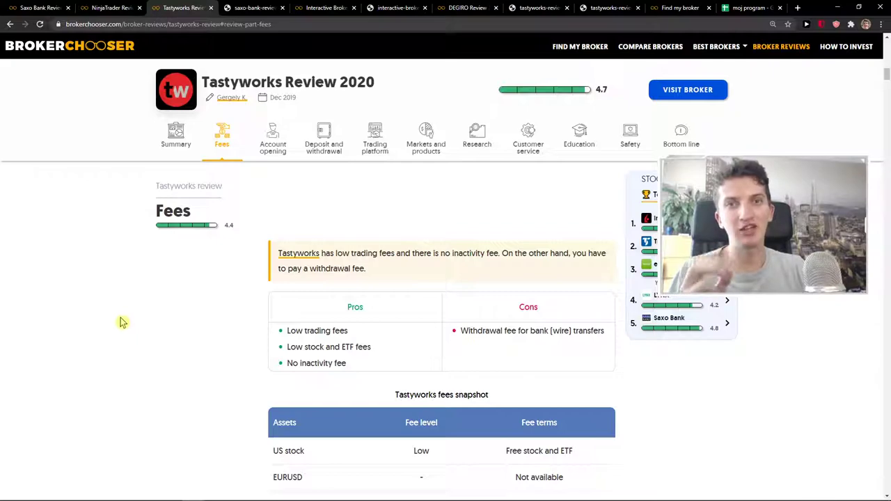
{"action": "mouse_move", "coordinate": [124, 317]}
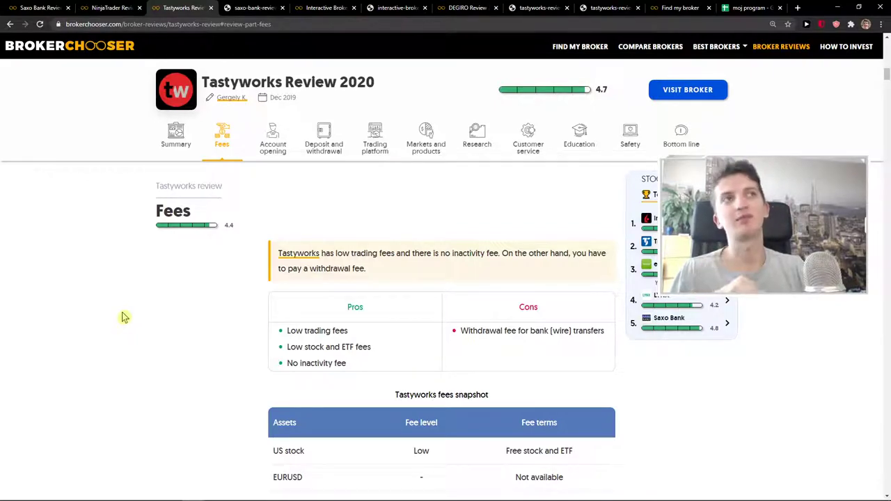
{"action": "mouse_move", "coordinate": [129, 309]}
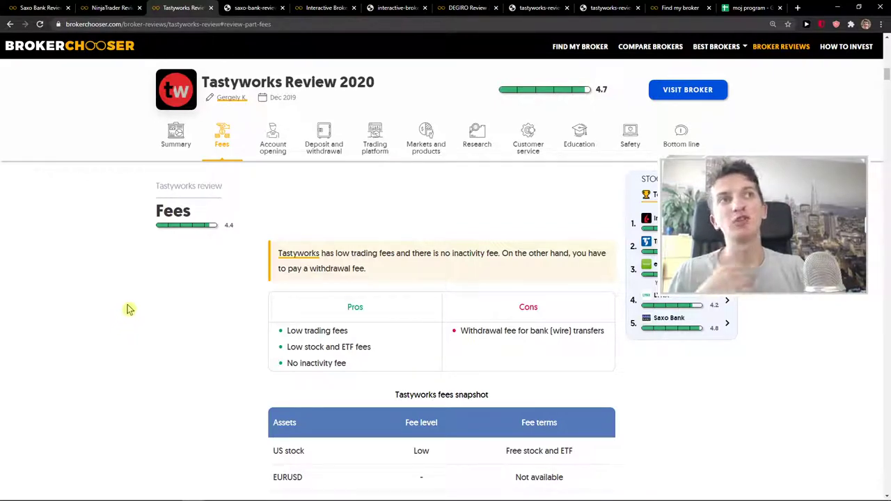
Read Tastyworks' non-trading fees table, then return to the Interactive Brokers review
{"action": "scroll", "scroll_direction": "down", "scroll_amount": 3}
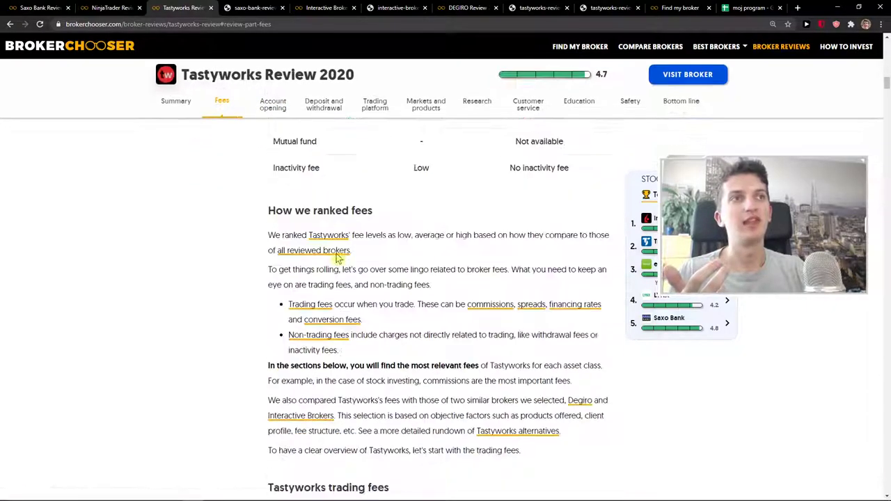
{"action": "scroll", "scroll_direction": "down", "scroll_amount": 3}
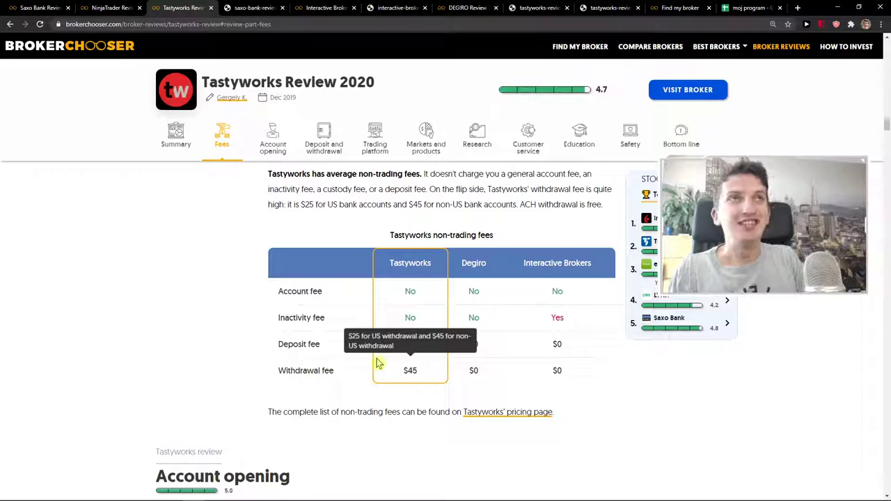
{"action": "left_click", "coordinate": [253, 8]}
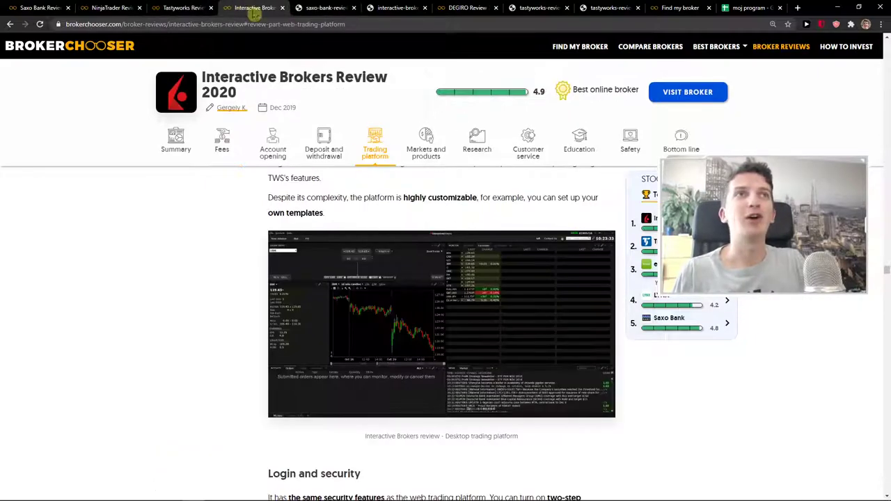
Reread the Trader Workstation text, then switch back to DEGIRO's markets and products table
{"action": "scroll", "scroll_direction": "up", "scroll_amount": 3}
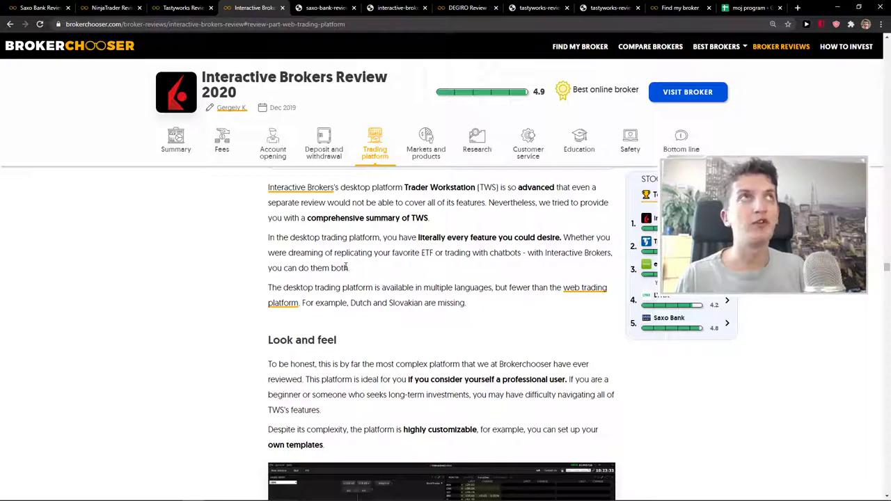
{"action": "left_click", "coordinate": [415, 8]}
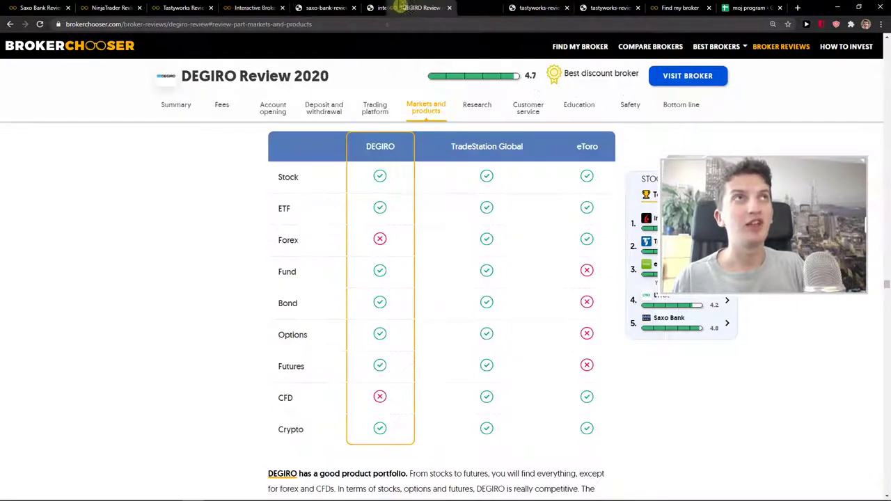